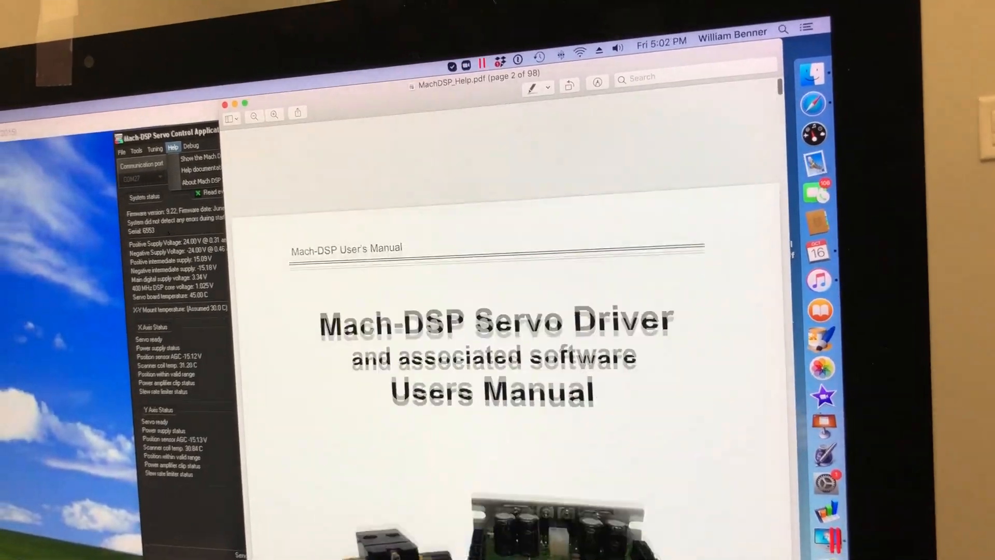
Scroll the manual from the table of contents to section 8.3 Dynamic Signal Analyzer on page 74.
scroll("down", 3)
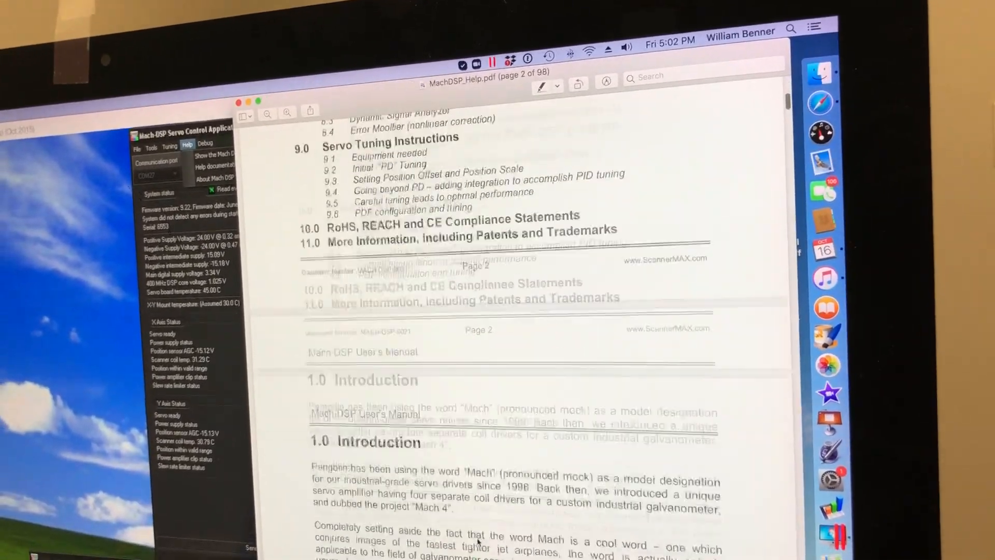
scroll("up", 3)
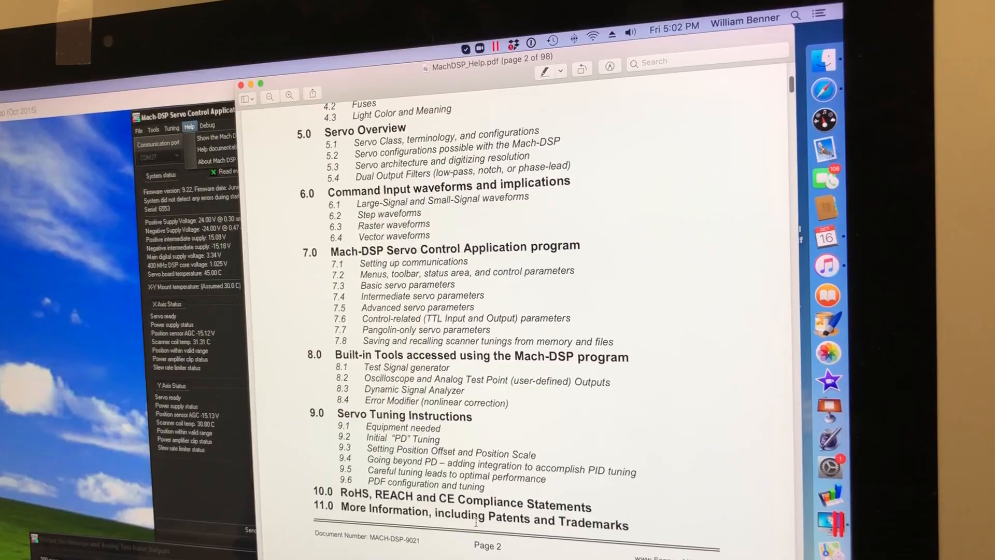
scroll("down", 3)
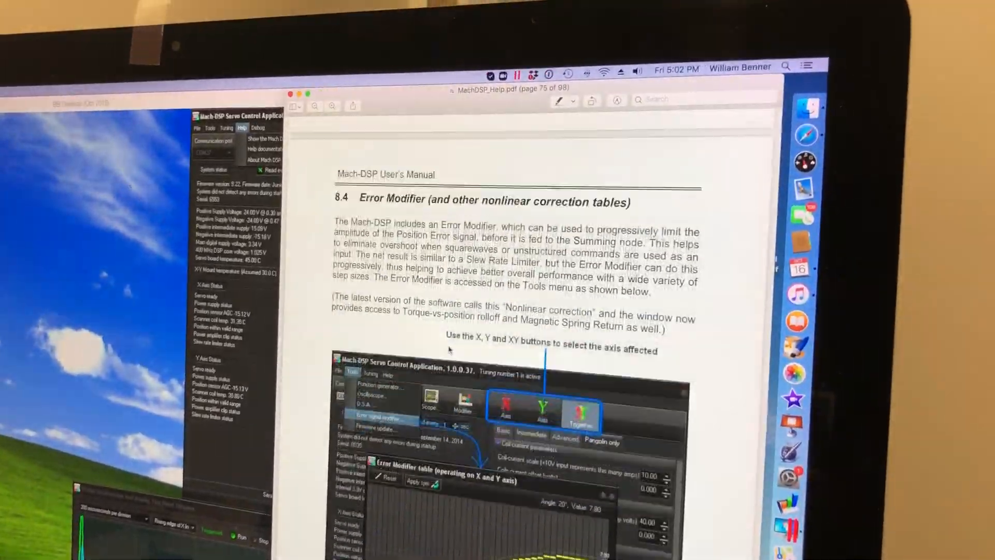
scroll("up", 3)
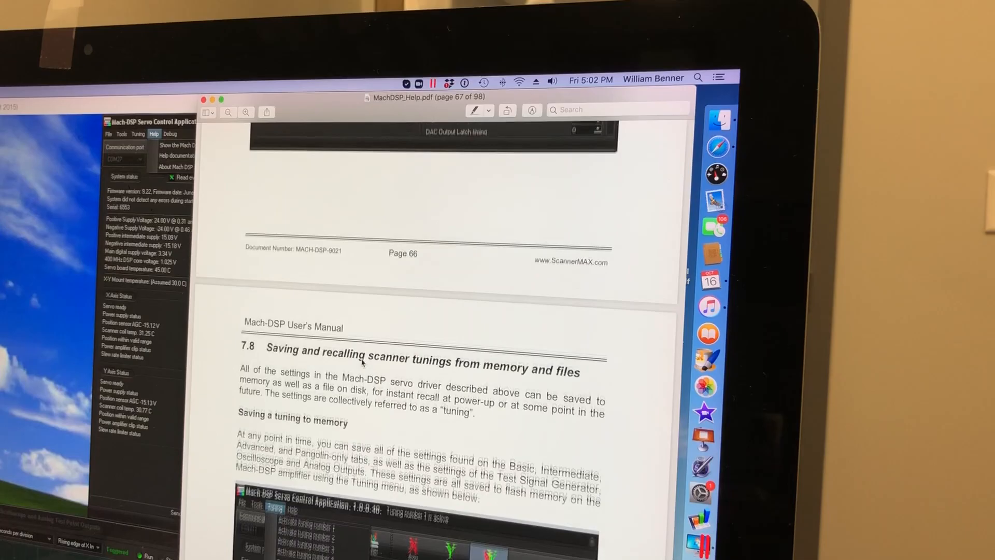
scroll("up", 3)
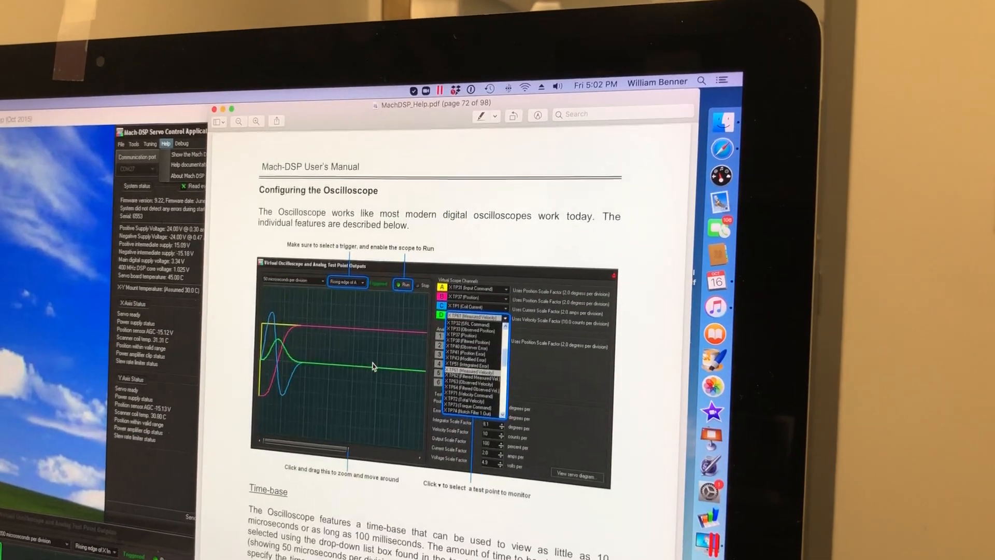
scroll("down", 3)
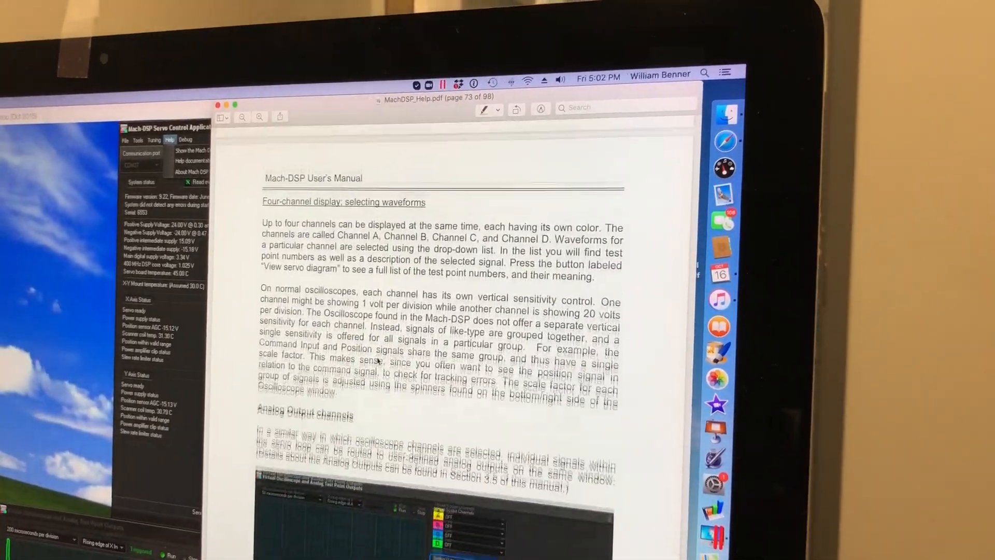
scroll("down", 3)
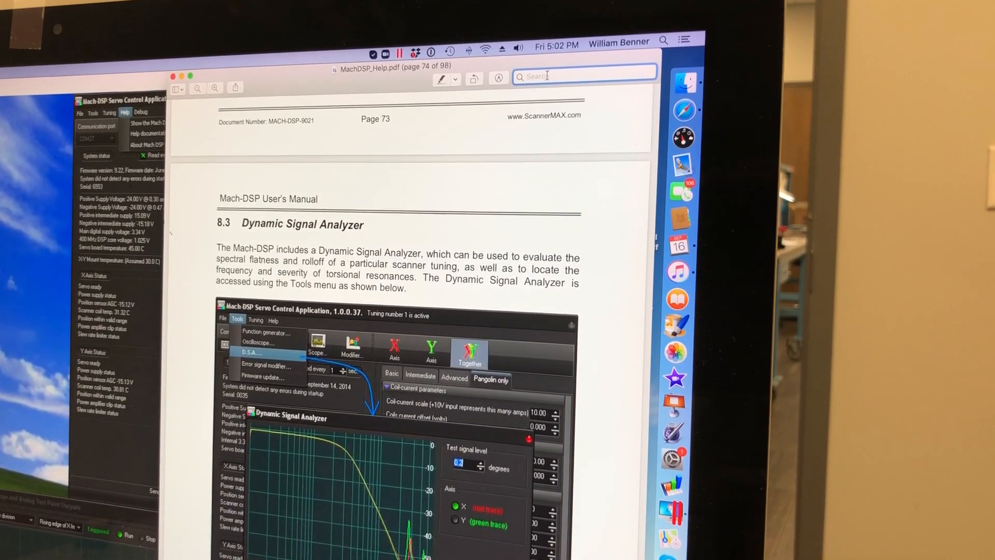
Search for 'veloc' and step through the next matches toward the Low Frequency Damping filter page.
type("control")
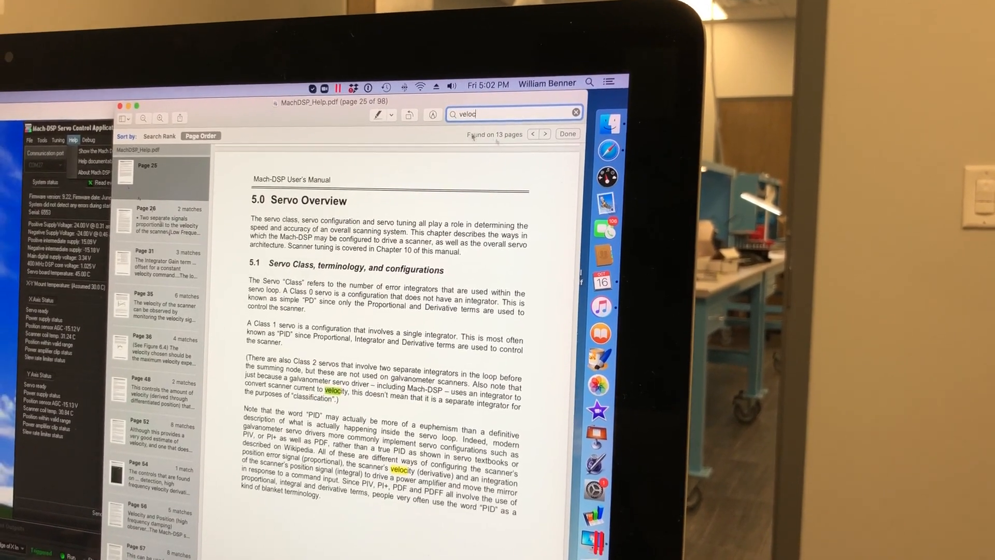
left_click(544, 133)
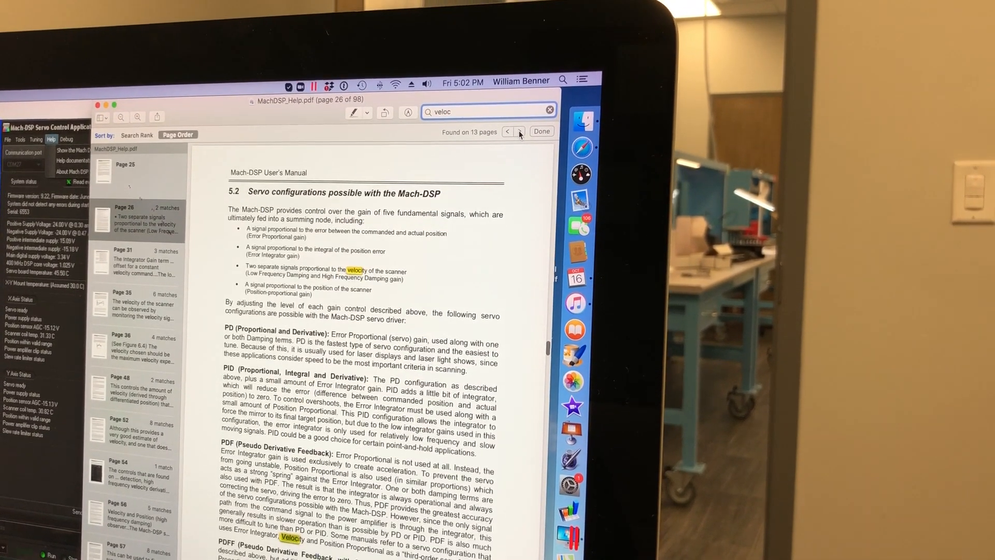
left_click(519, 134)
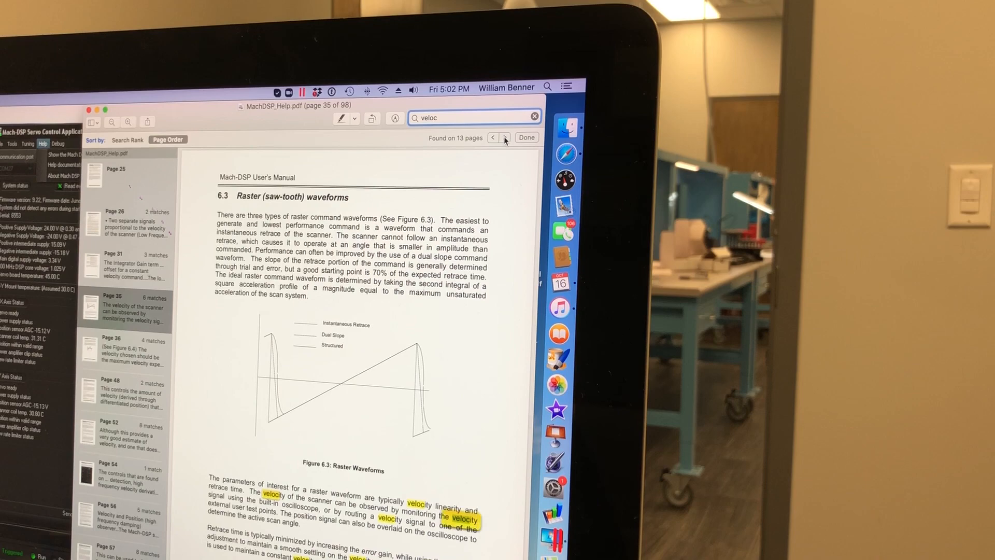
left_click(505, 138)
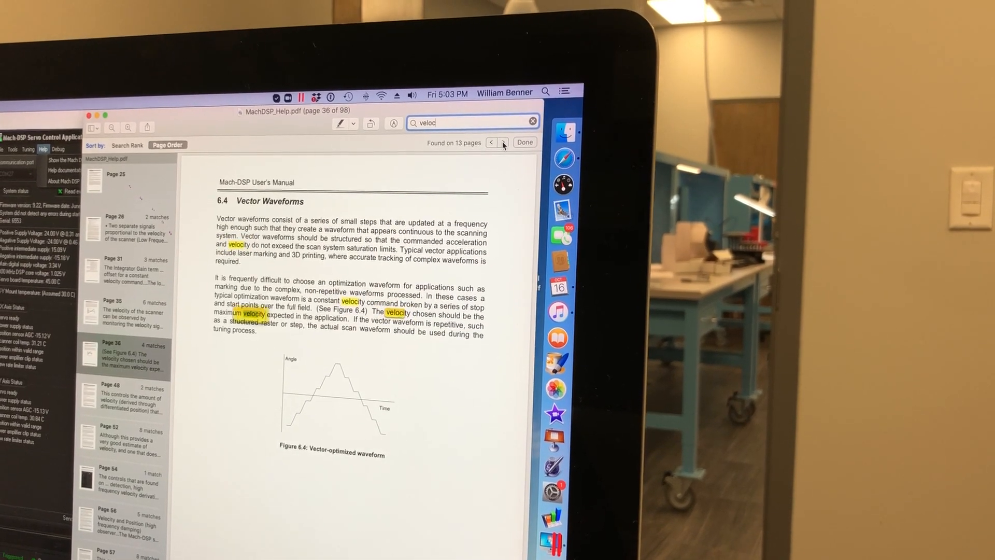
left_click(504, 142)
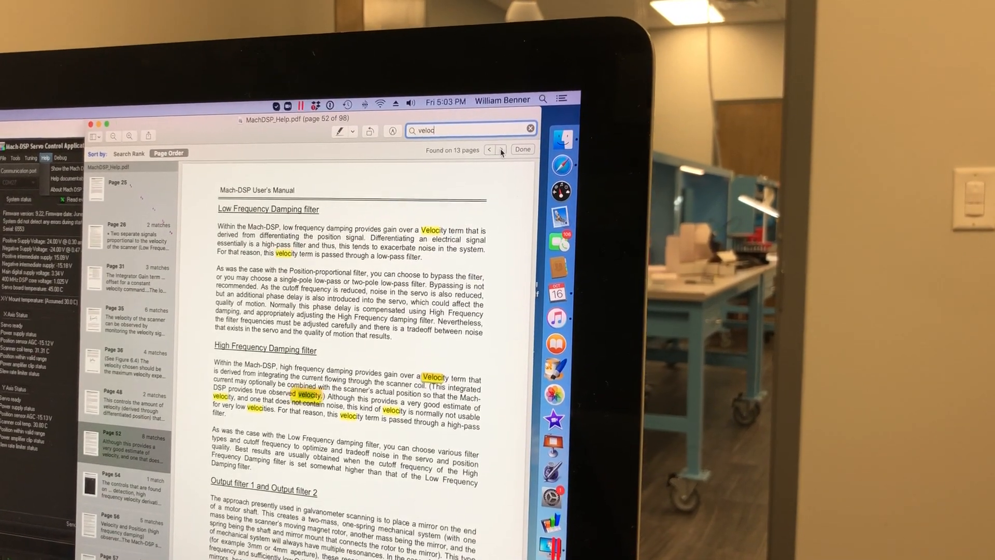
left_click(500, 150)
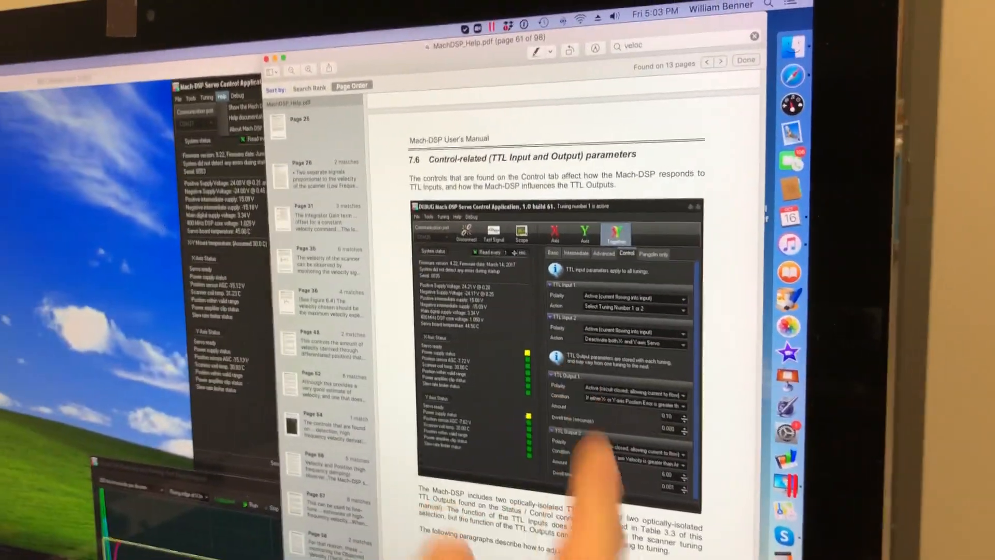
Scroll from section 7.6 on page 61 past TTL Input 1/2 to TTL Output 1/2 on page 63.
scroll("down", 3)
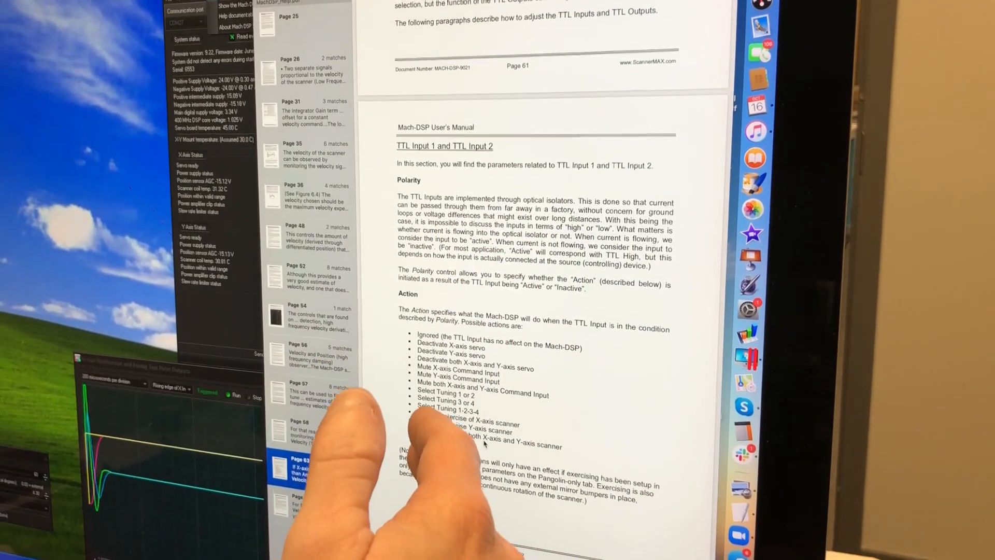
scroll("down", 3)
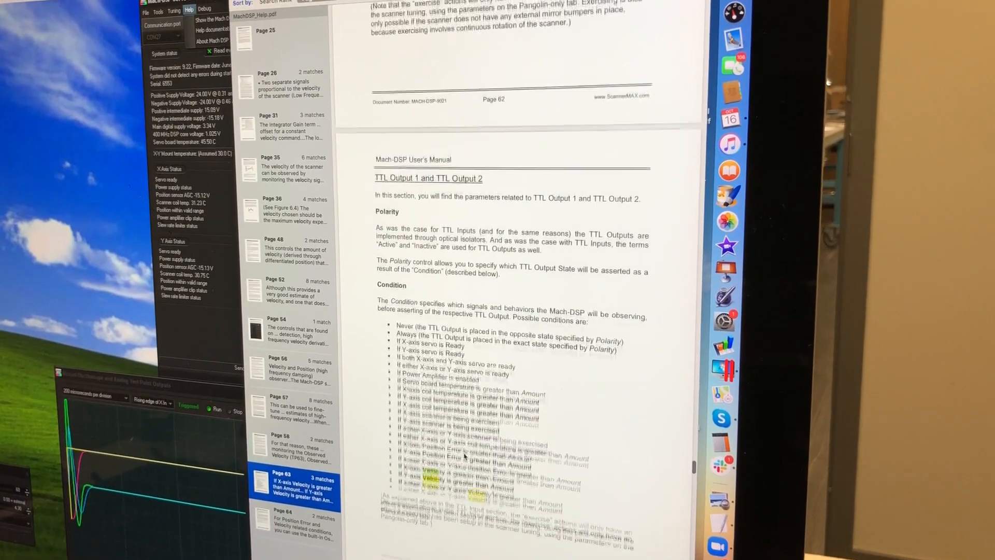